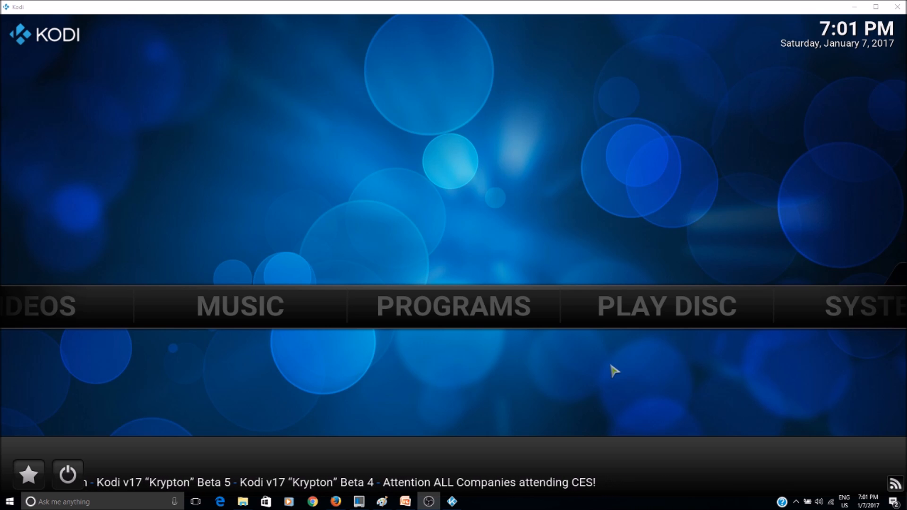
mouse_move(431, 307)
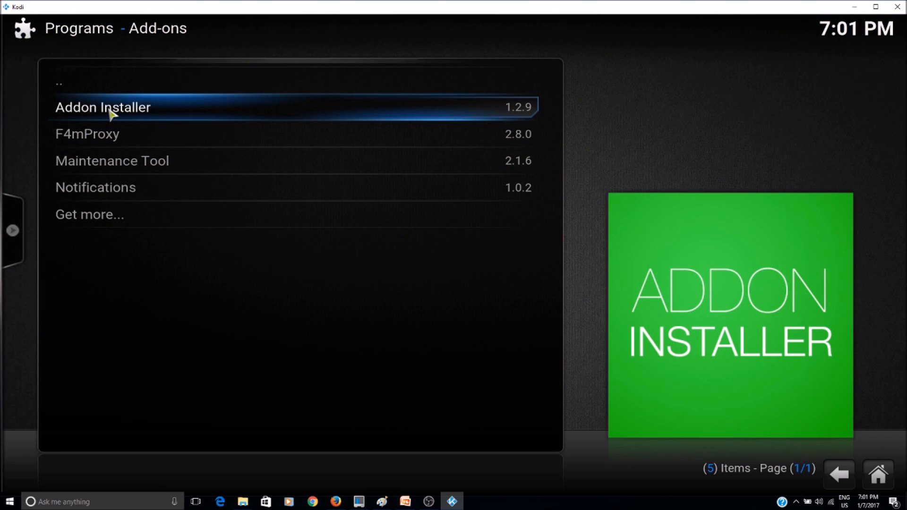
- Search the Addon Installer by add-on name for 'Maintenance' to find Maintenance Tool
left_click(103, 107)
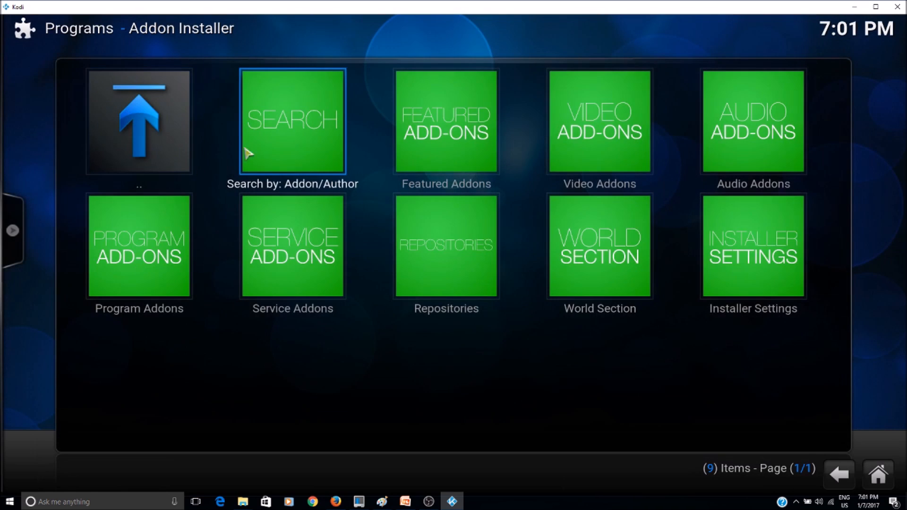
mouse_move(303, 184)
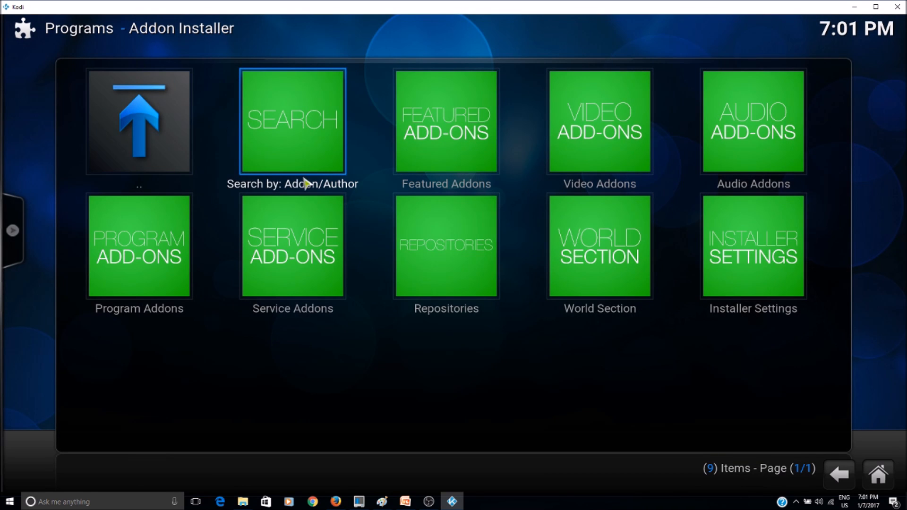
mouse_move(289, 143)
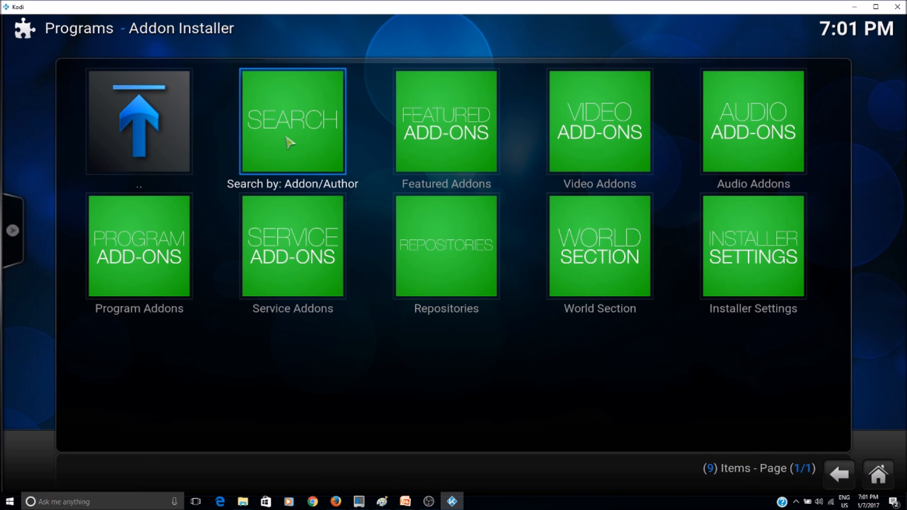
left_click(292, 121)
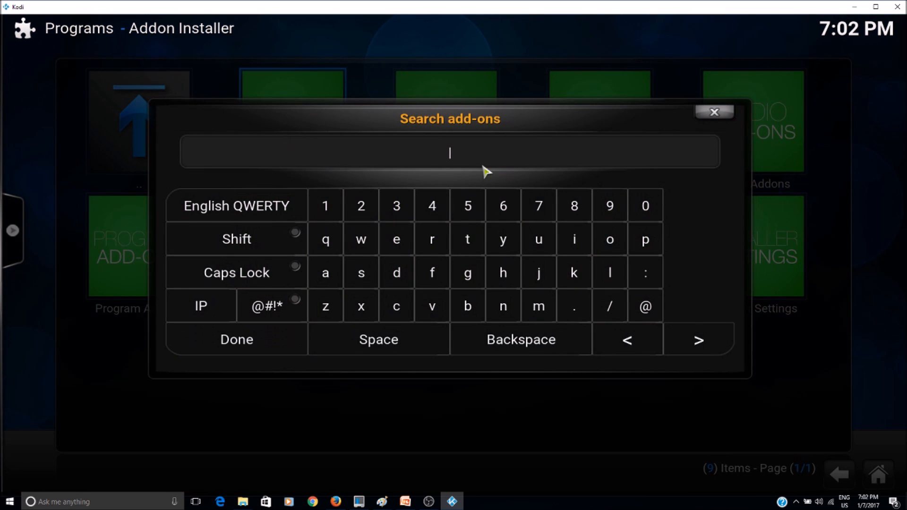
mouse_move(491, 158)
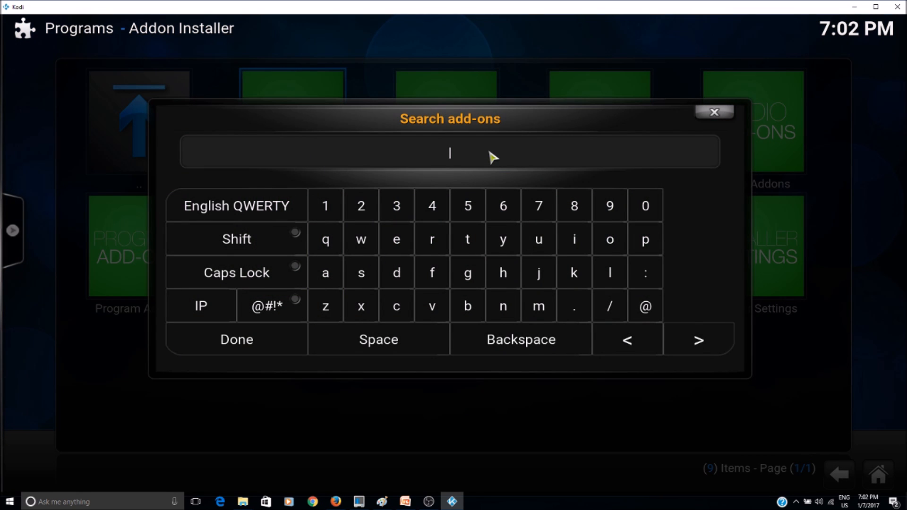
type("Maintenance")
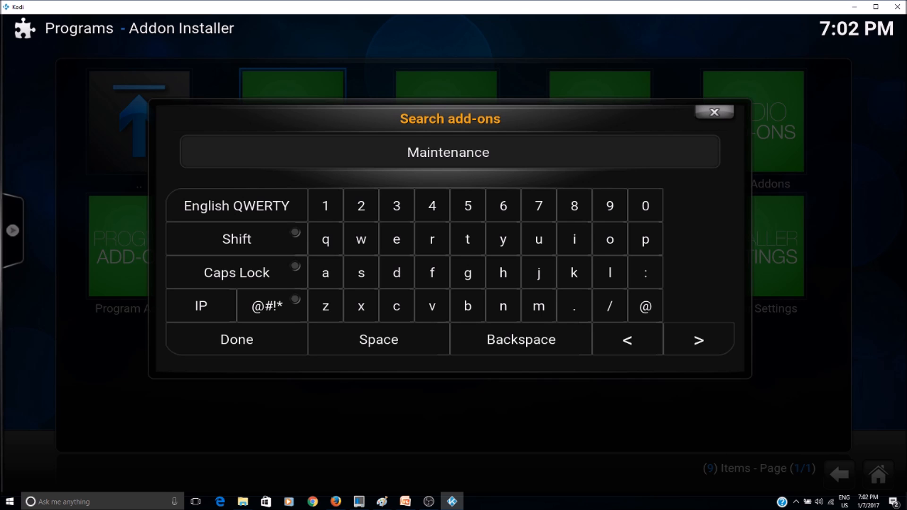
mouse_move(236, 339)
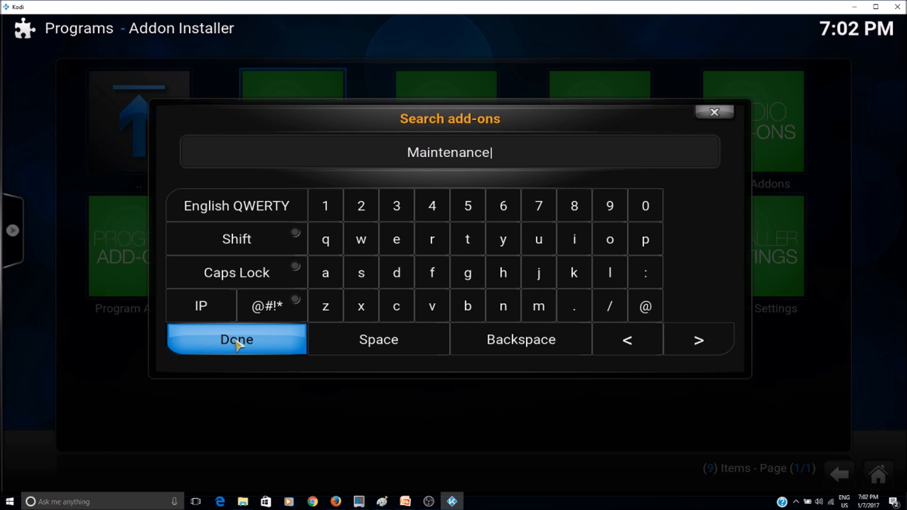
left_click(236, 339)
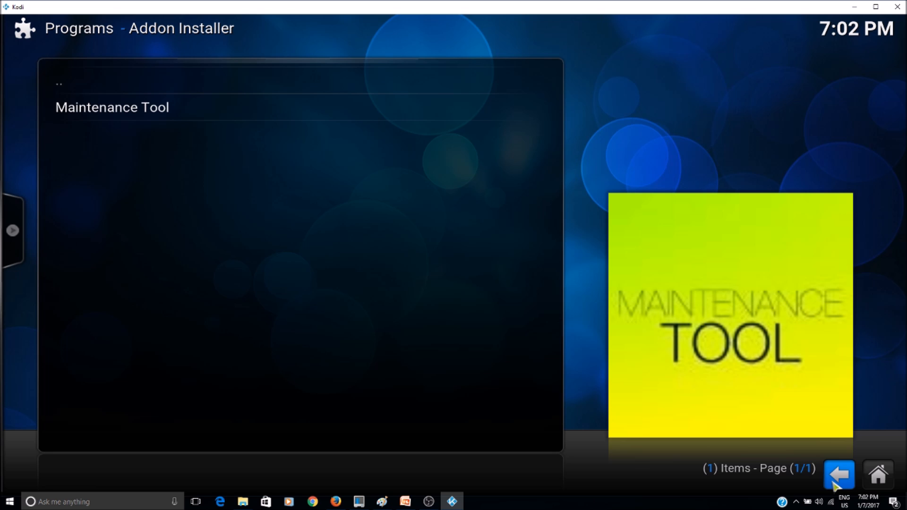
- Return to the installed program add-ons list containing Maintenance Tool
left_click(839, 476)
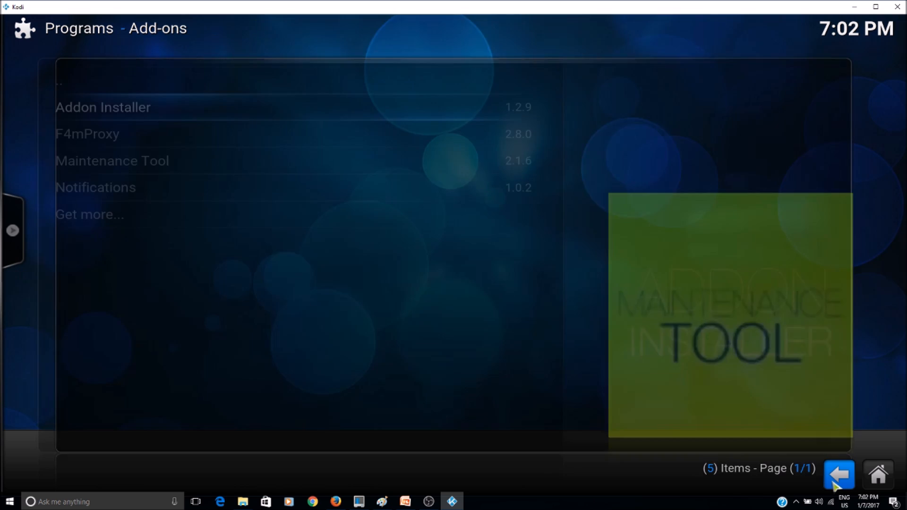
mouse_move(156, 168)
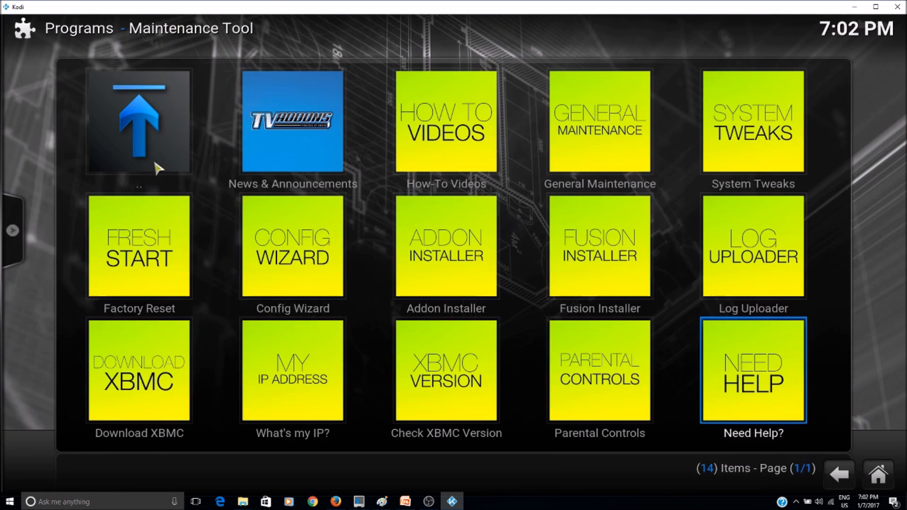
mouse_move(446, 246)
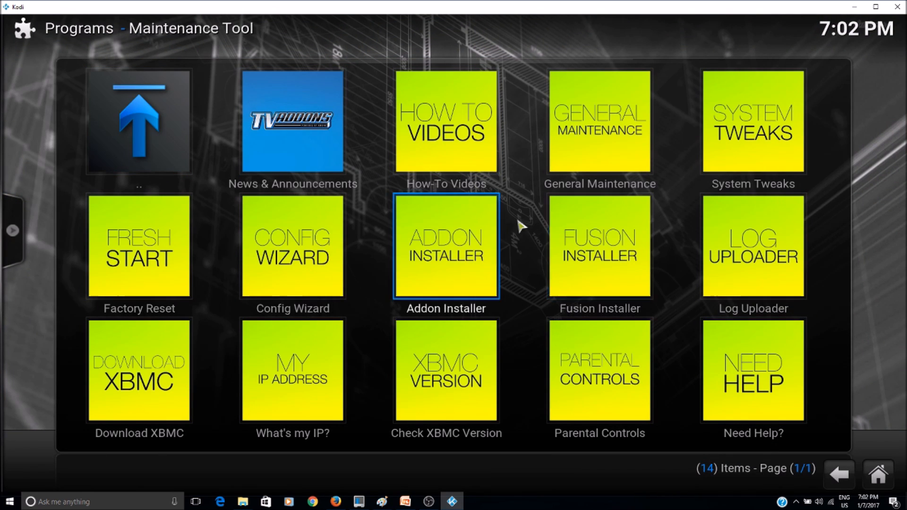
mouse_move(618, 146)
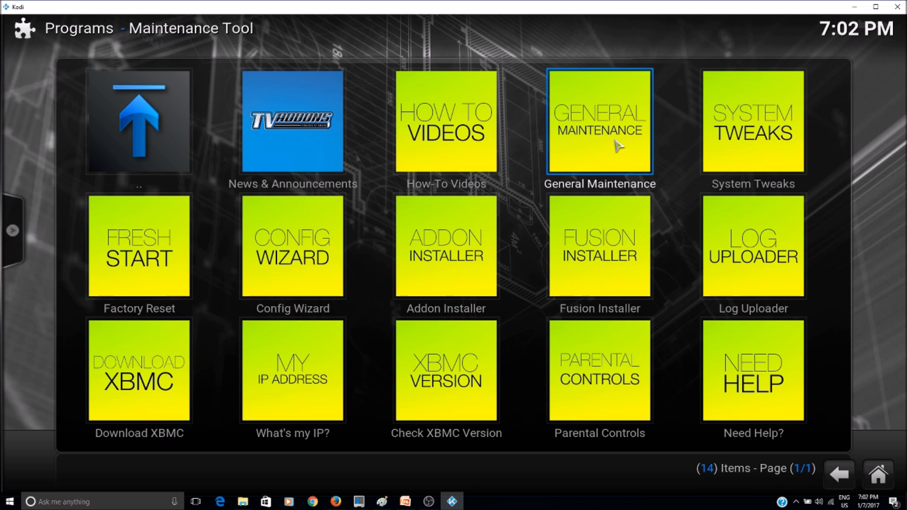
- Clear the 80 cache files from General Maintenance and acknowledge the done notice
left_click(599, 122)
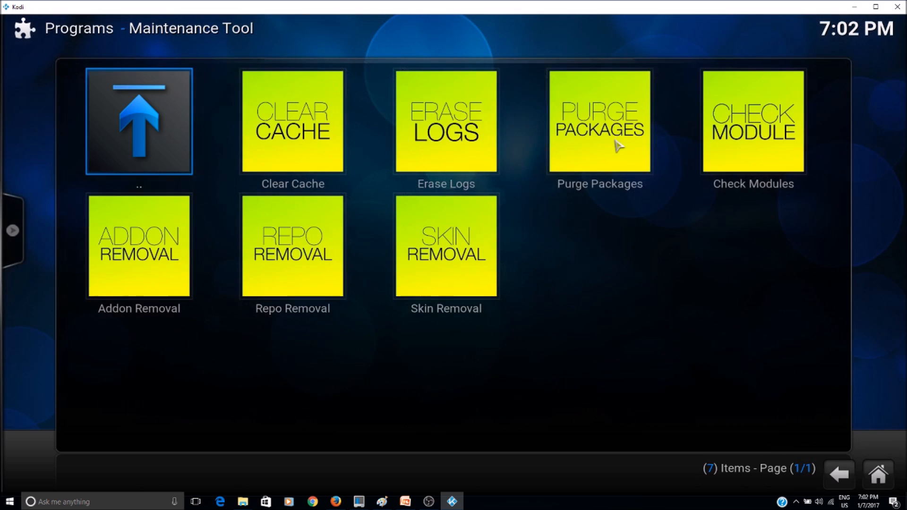
mouse_move(292, 247)
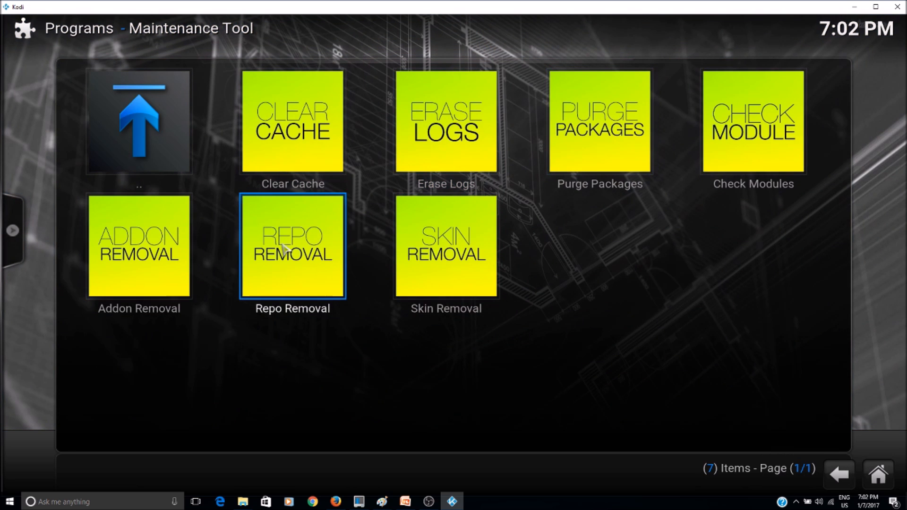
mouse_move(292, 122)
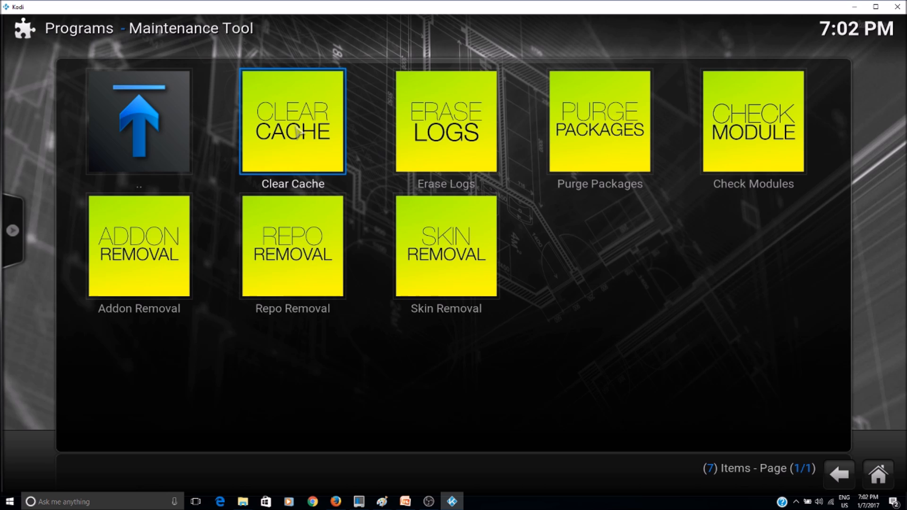
left_click(292, 122)
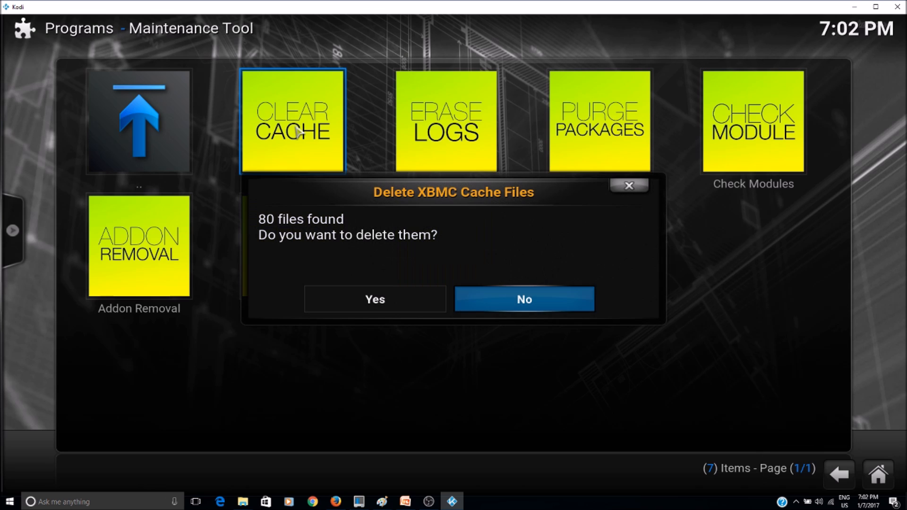
mouse_move(353, 245)
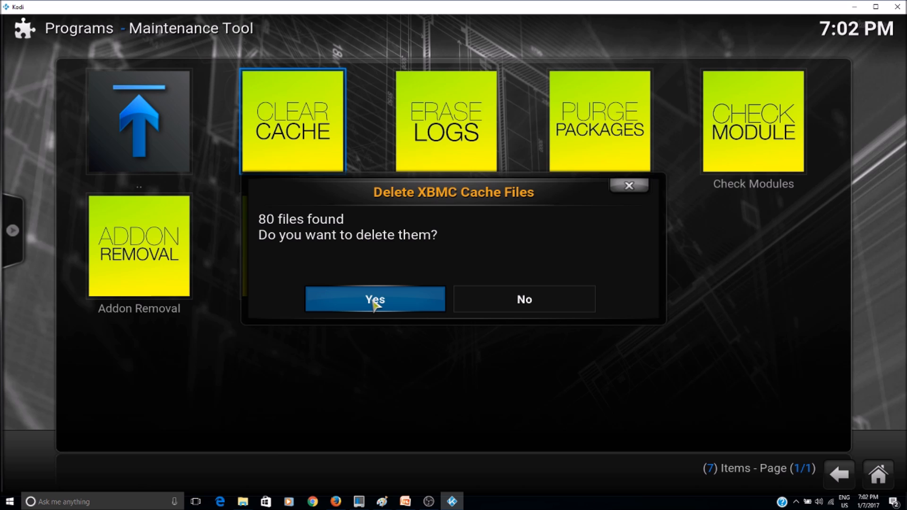
left_click(375, 299)
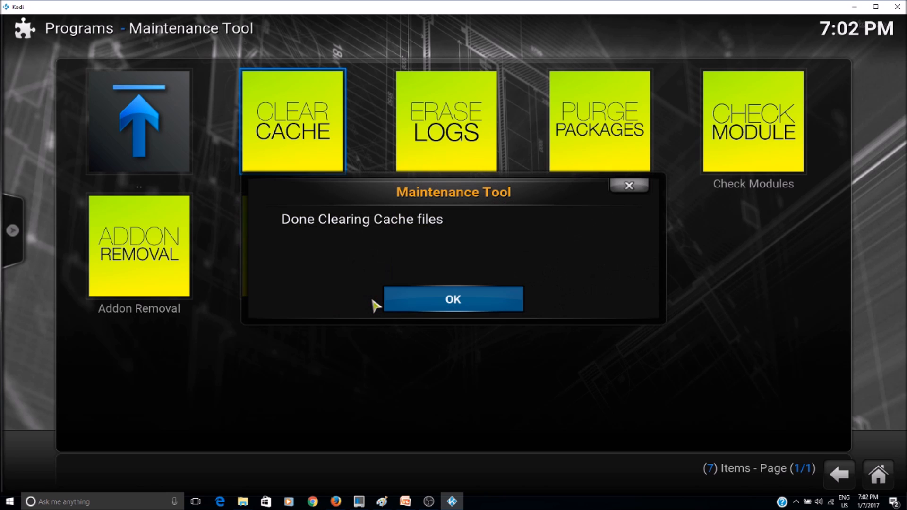
left_click(453, 299)
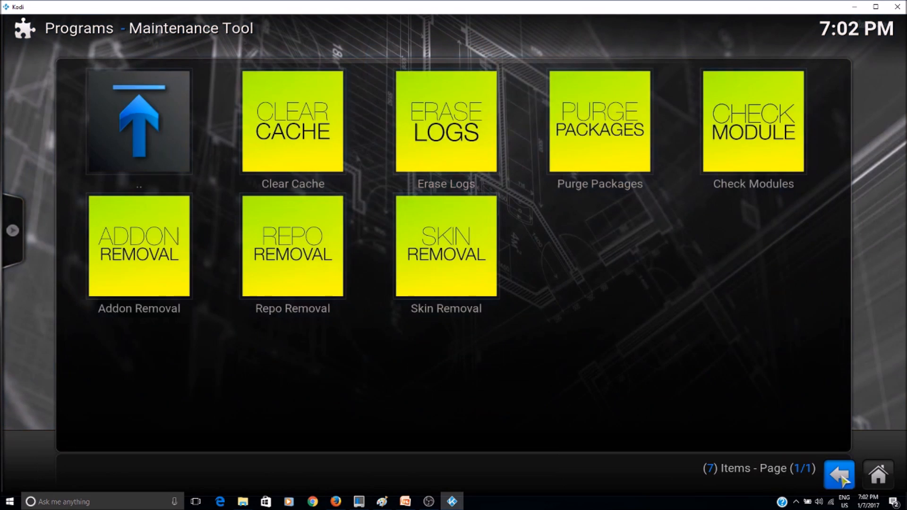
mouse_move(598, 122)
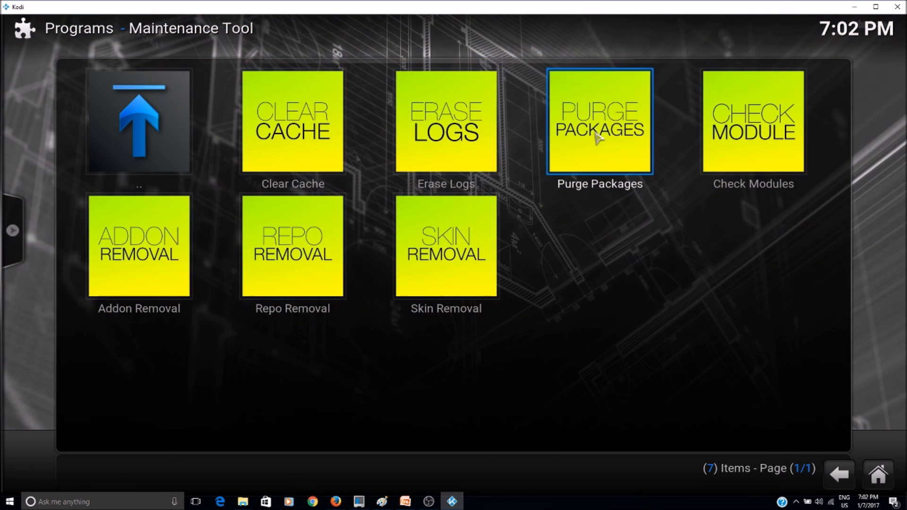
mouse_move(604, 149)
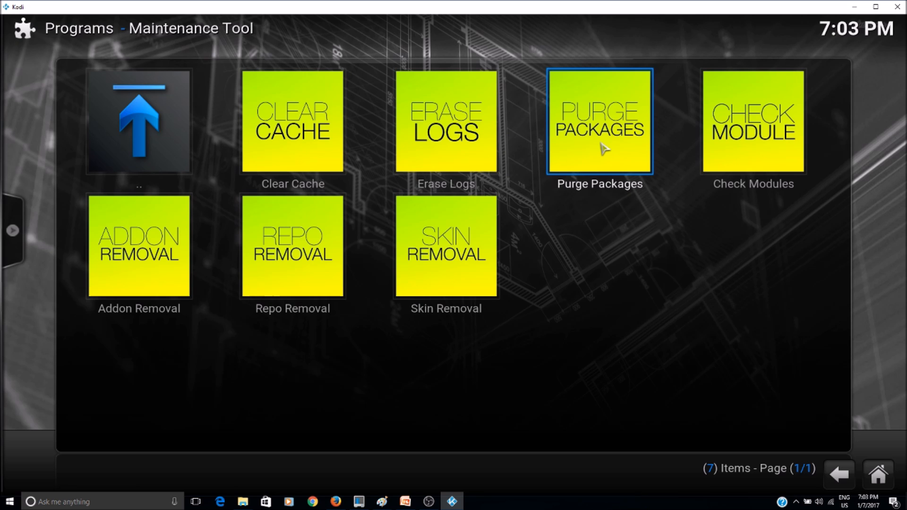
- Purge the 61 package cache files and acknowledge the completion notice
left_click(599, 122)
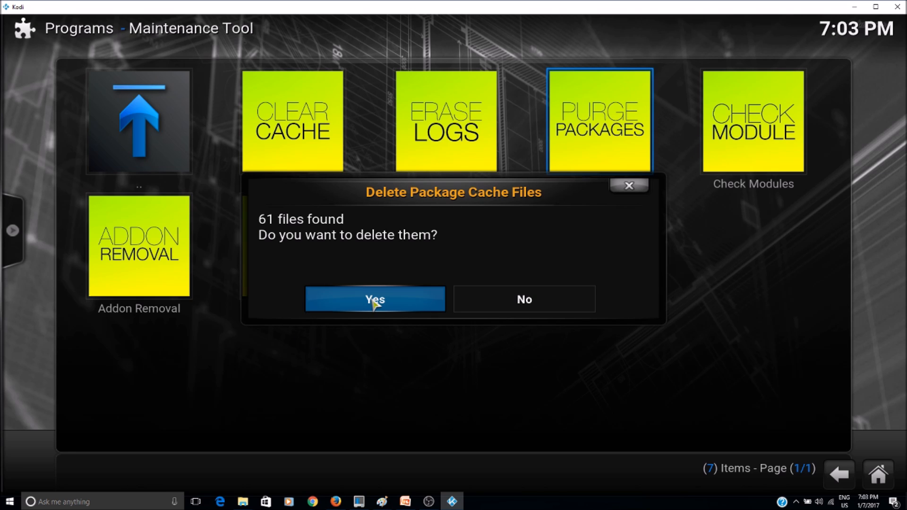
left_click(376, 299)
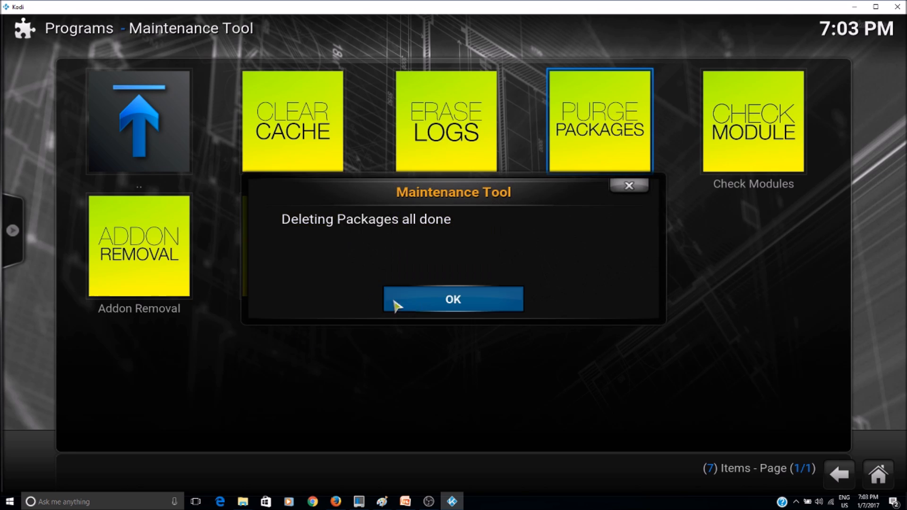
left_click(453, 299)
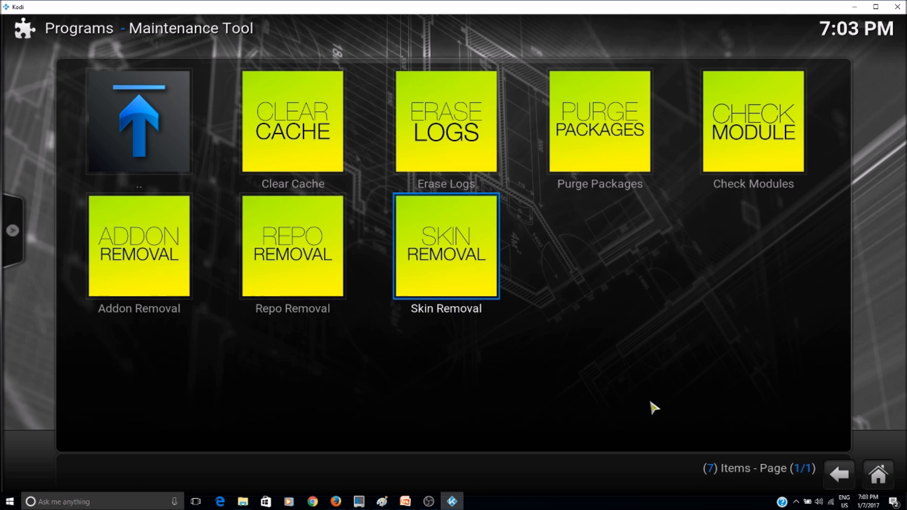
mouse_move(682, 399)
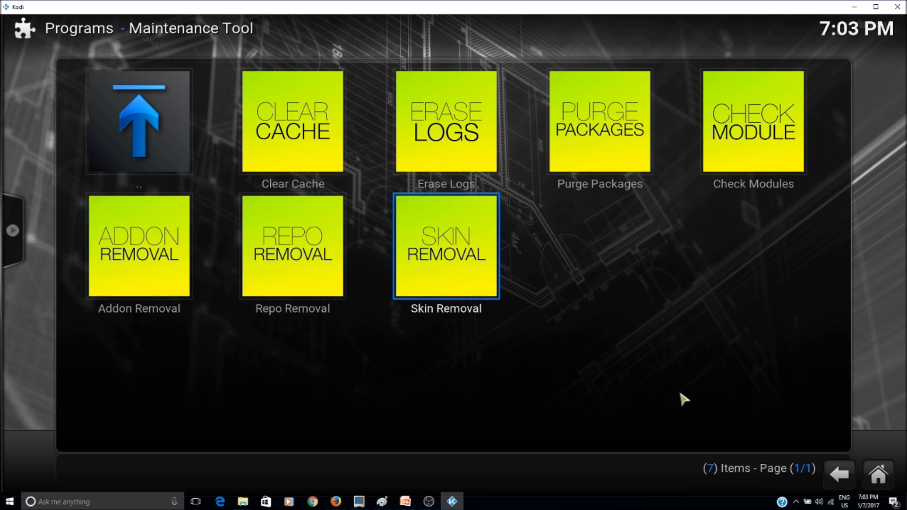